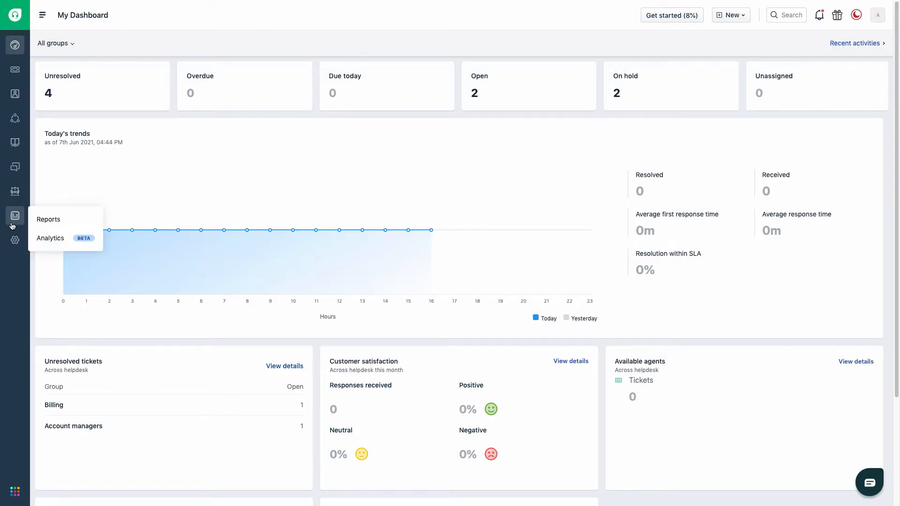
# - Open the Reports overview from the left sidebar
pyautogui.click(49, 219)
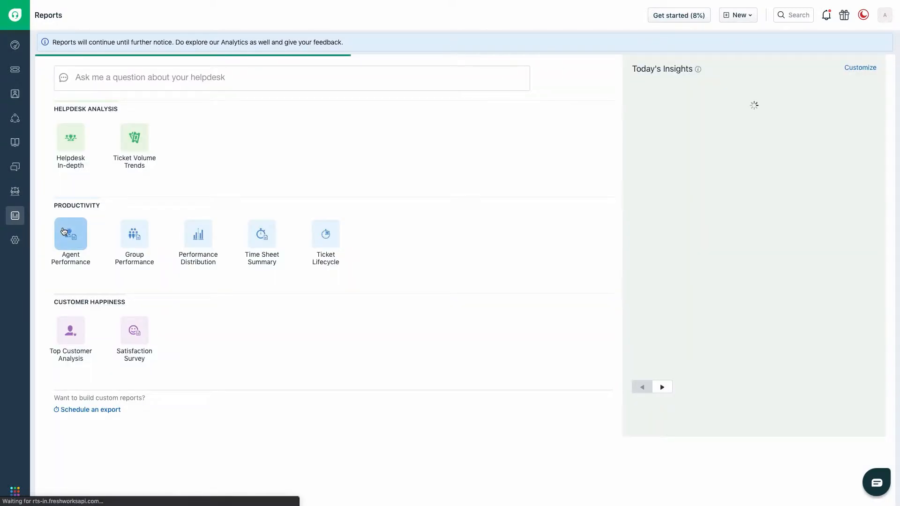
# - Open the Agent Performance report and filter its time period to This year
pyautogui.click(70, 239)
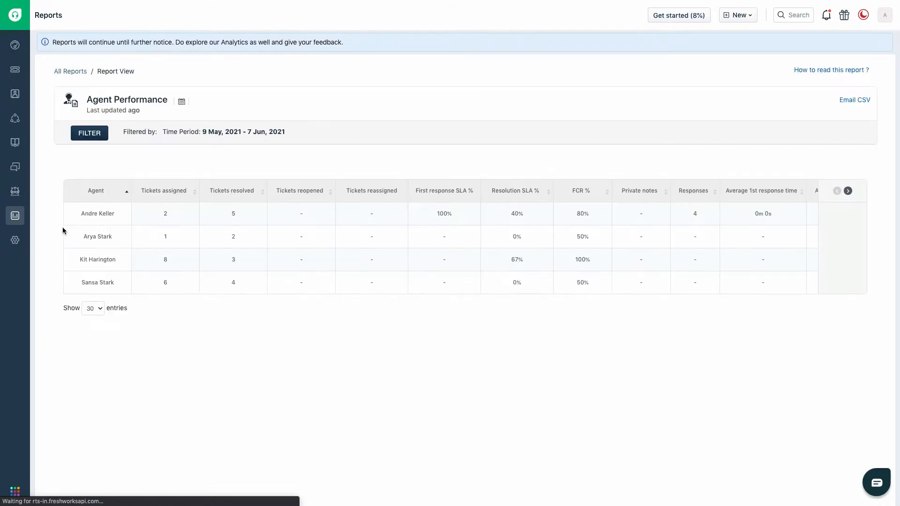
pyautogui.click(89, 133)
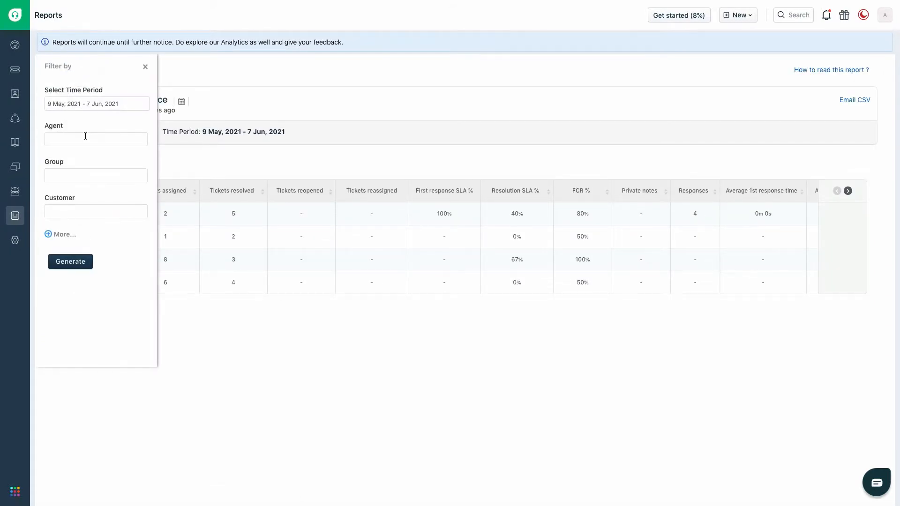
pyautogui.click(96, 104)
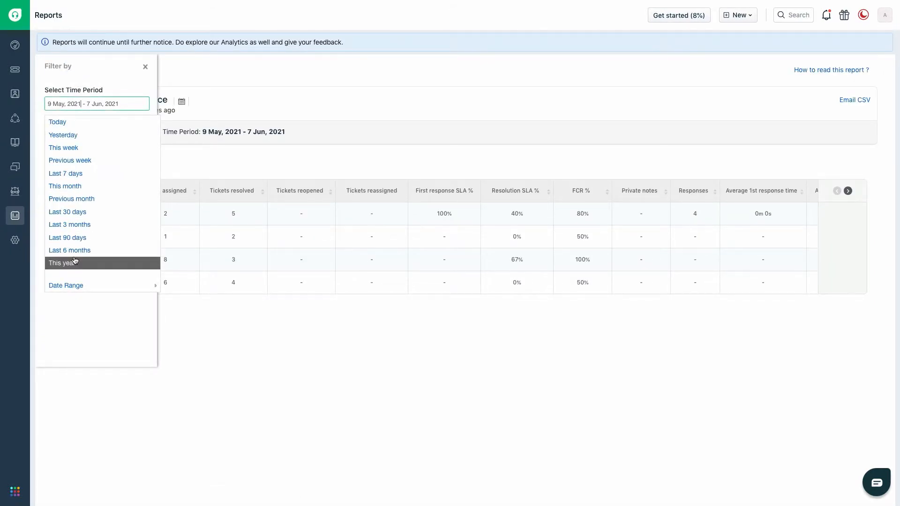
pyautogui.click(62, 263)
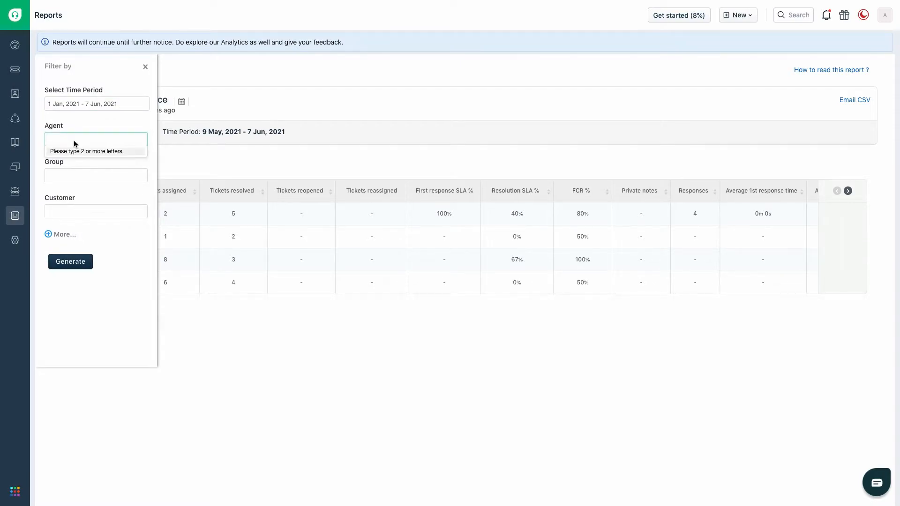
# - Add four agents to the filter: Andre, San, Arya and Kit
pyautogui.write('Andre')
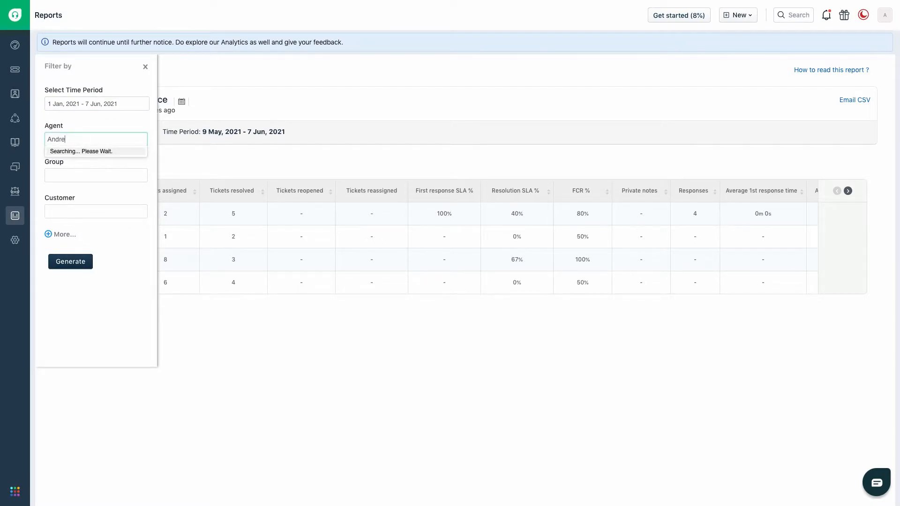
pyautogui.write('San')
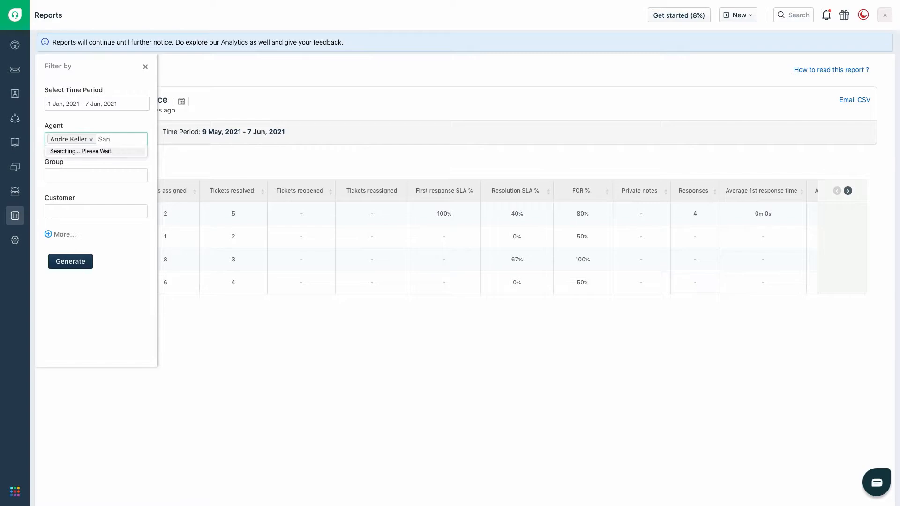
pyautogui.click(82, 152)
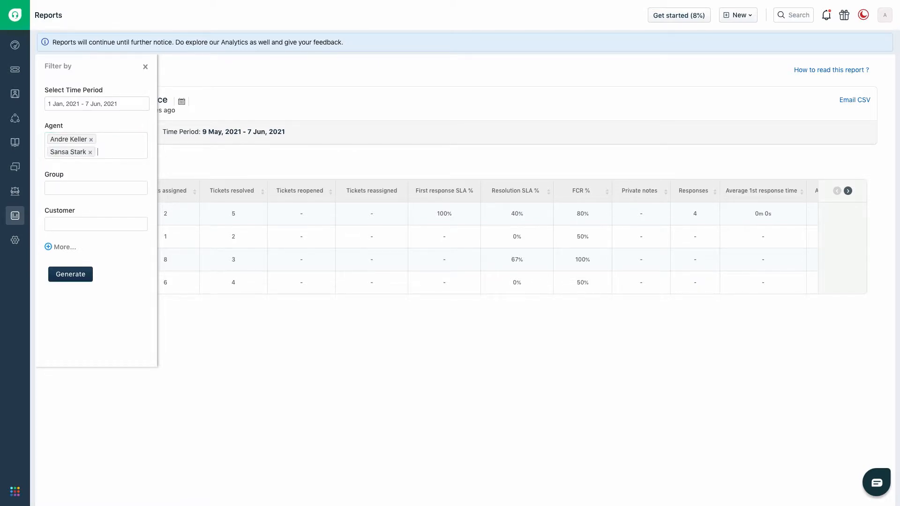
pyautogui.write('Arya Stark')
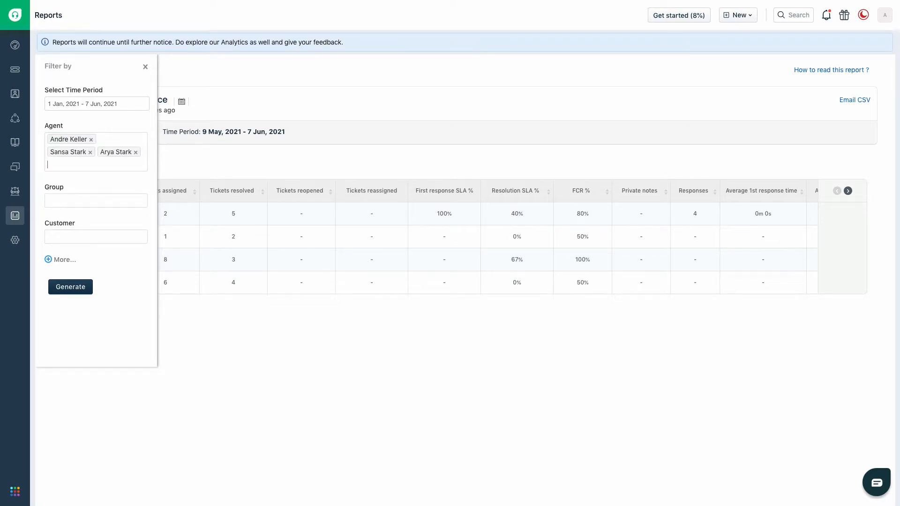
pyautogui.write('Kit')
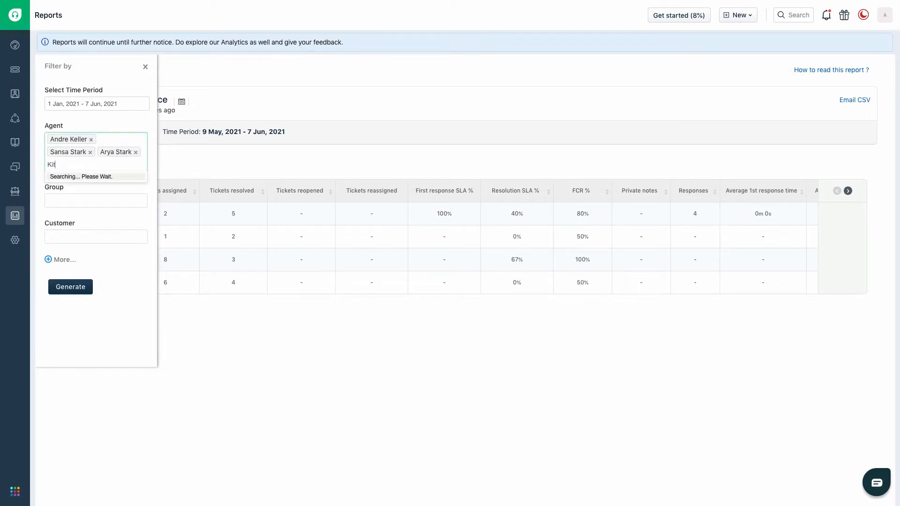
# - Filter by the Account managers, Billing and Support groups and regenerate the report
pyautogui.click(80, 176)
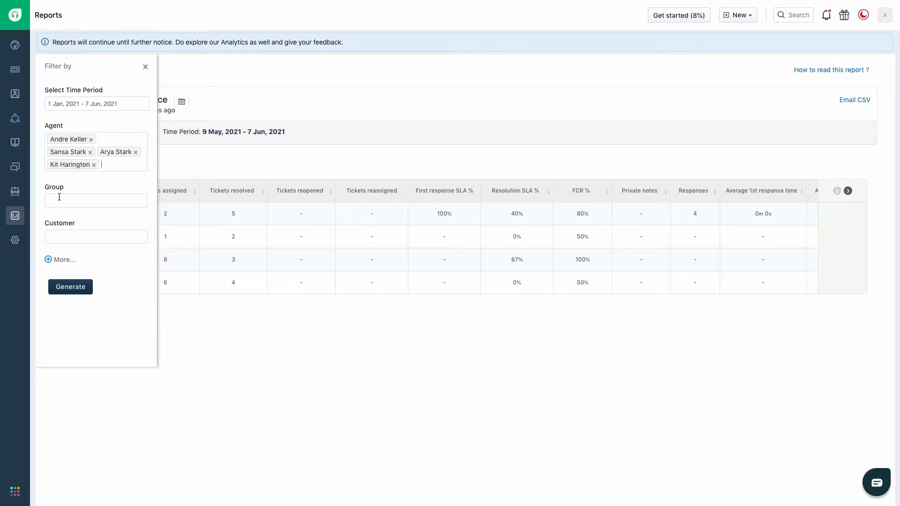
pyautogui.write('Acc')
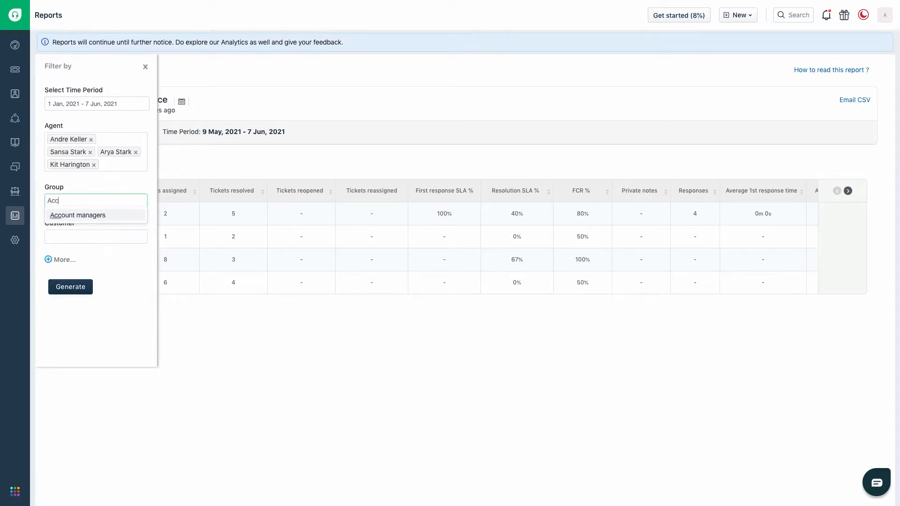
pyautogui.click(77, 215)
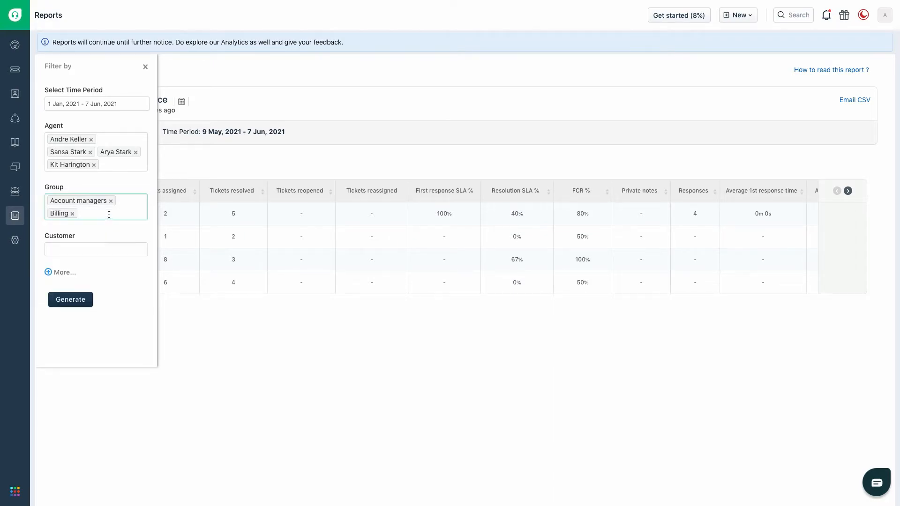
pyautogui.click(95, 207)
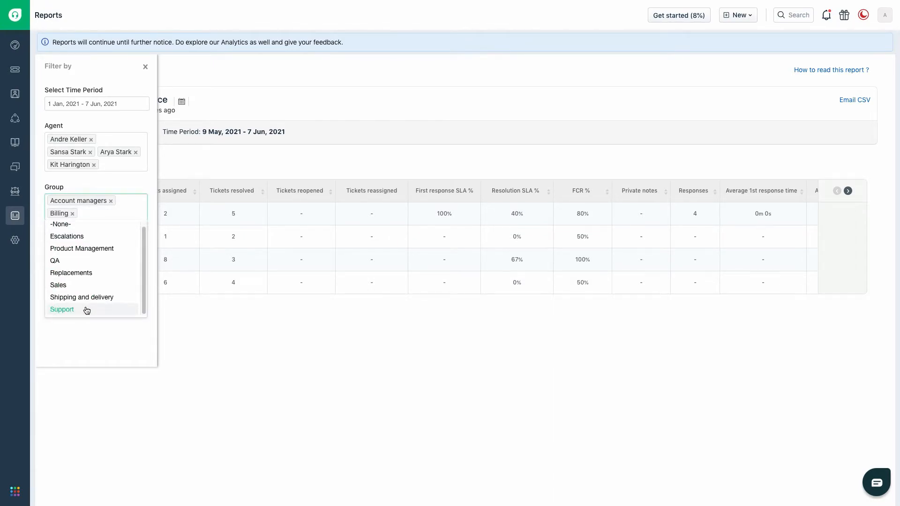
pyautogui.click(62, 309)
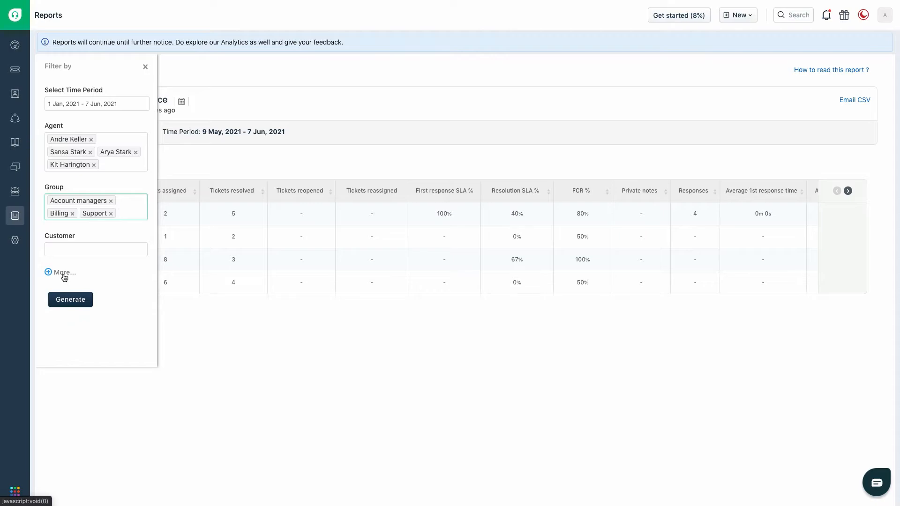
pyautogui.click(63, 273)
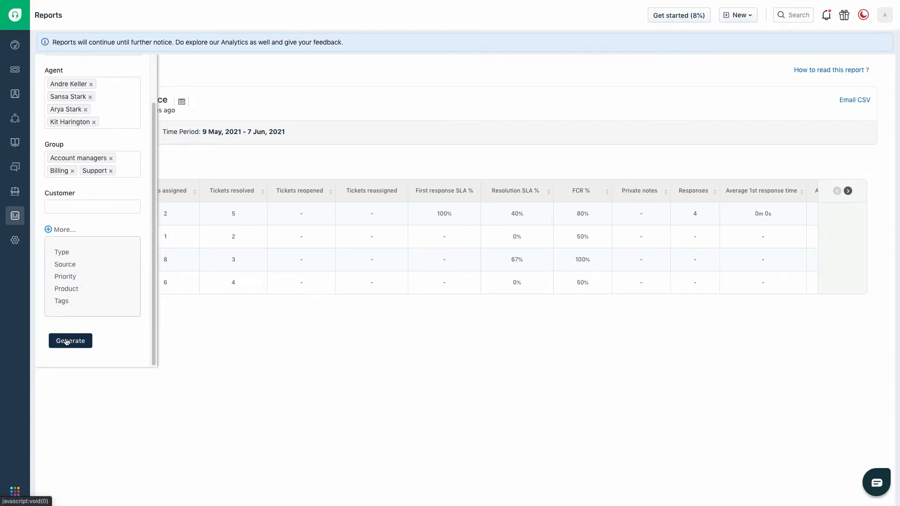
pyautogui.click(70, 340)
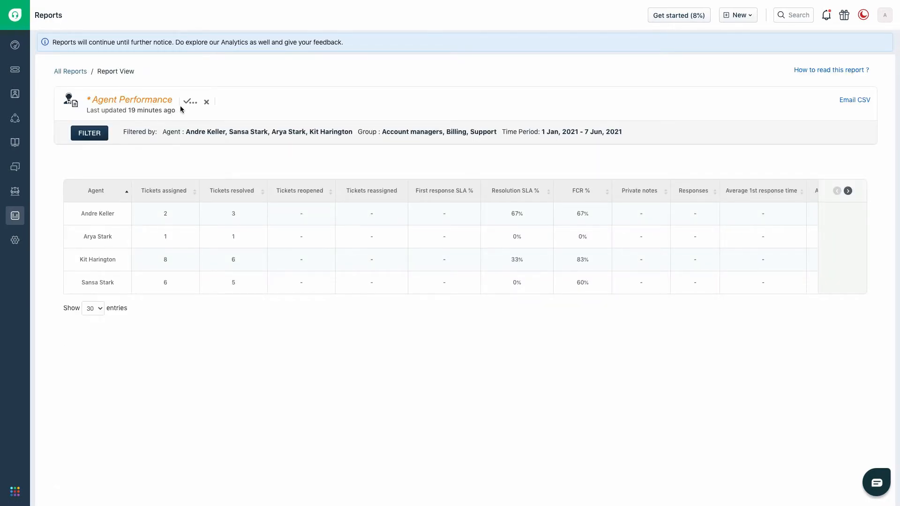
pyautogui.moveTo(186, 102)
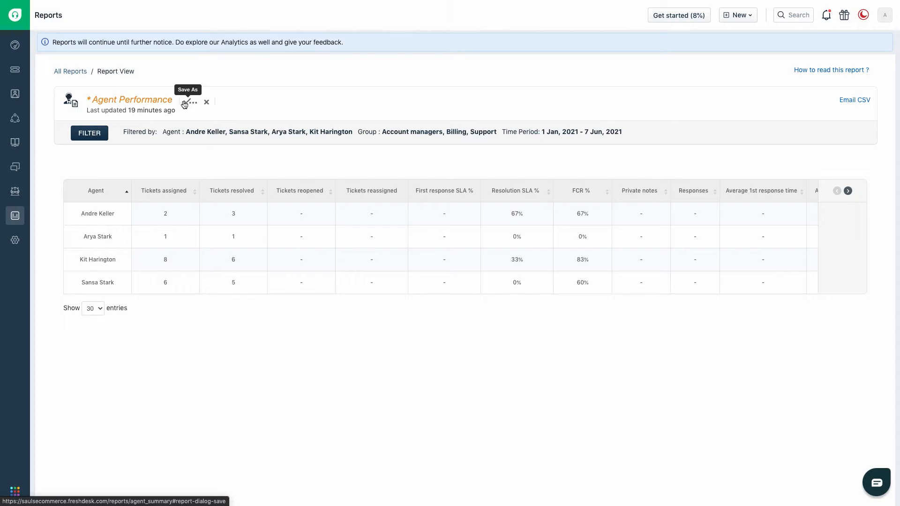
# - Save the filtered report as a new copy titled 'Agent Performance 2021'
pyautogui.click(187, 103)
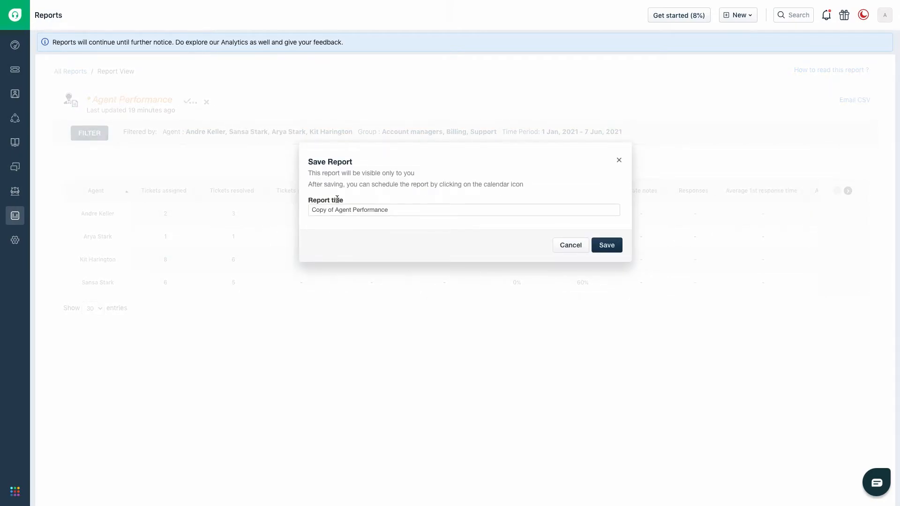
pyautogui.doubleClick(323, 210)
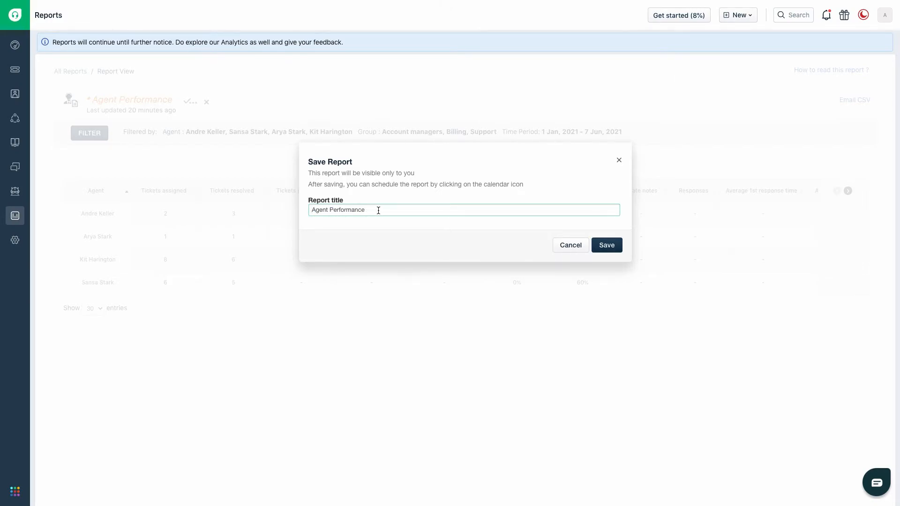
pyautogui.write('2')
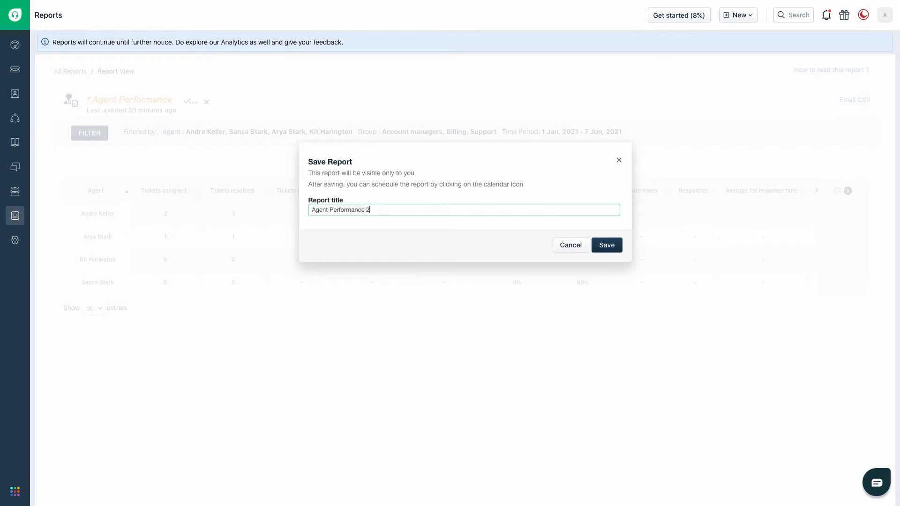
pyautogui.write('021')
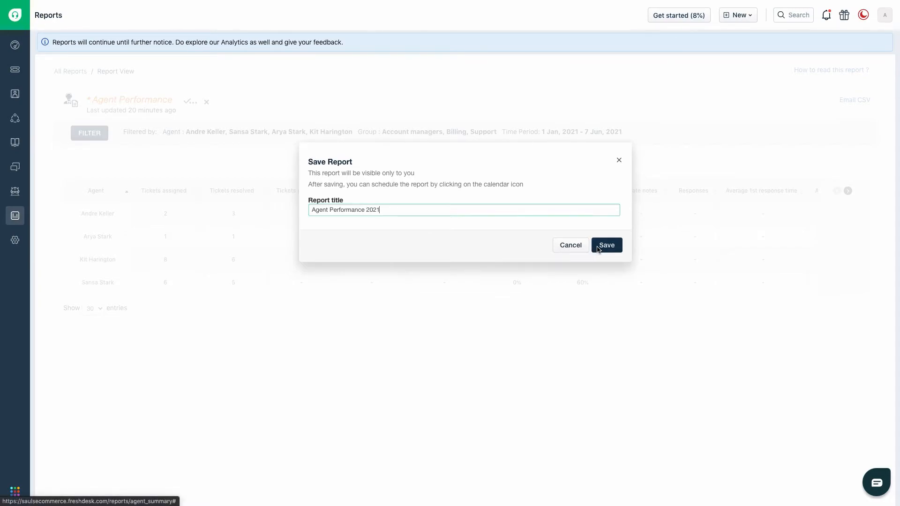
pyautogui.click(606, 246)
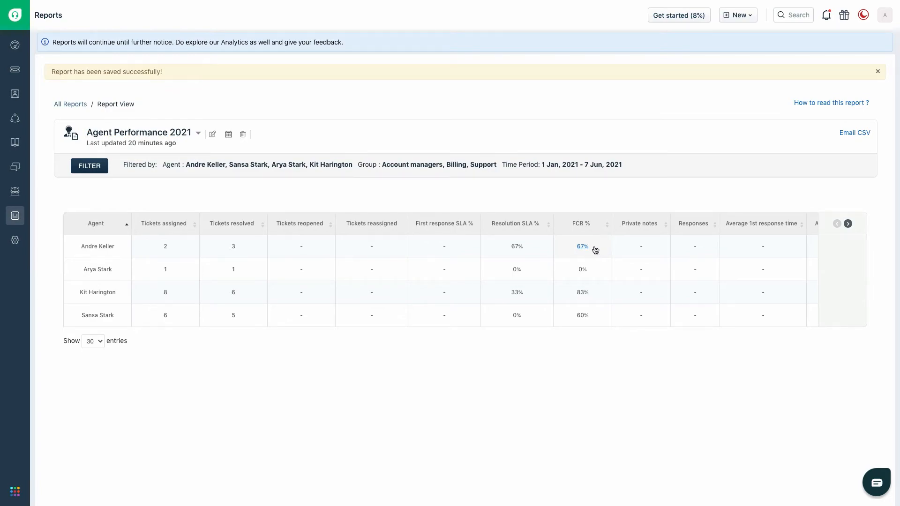
# - Schedule a weekly Monday 4:00 email of the report, adding 'sans' as a second recipient
pyautogui.click(877, 72)
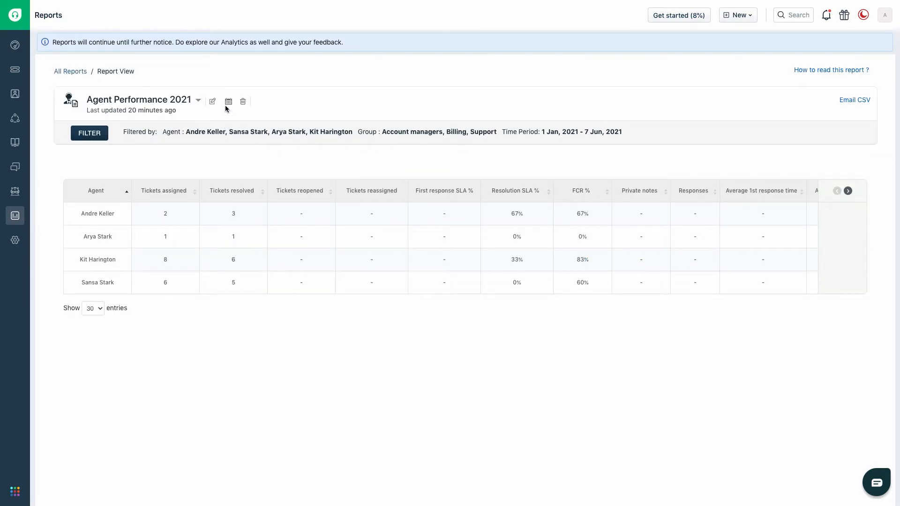
pyautogui.click(228, 101)
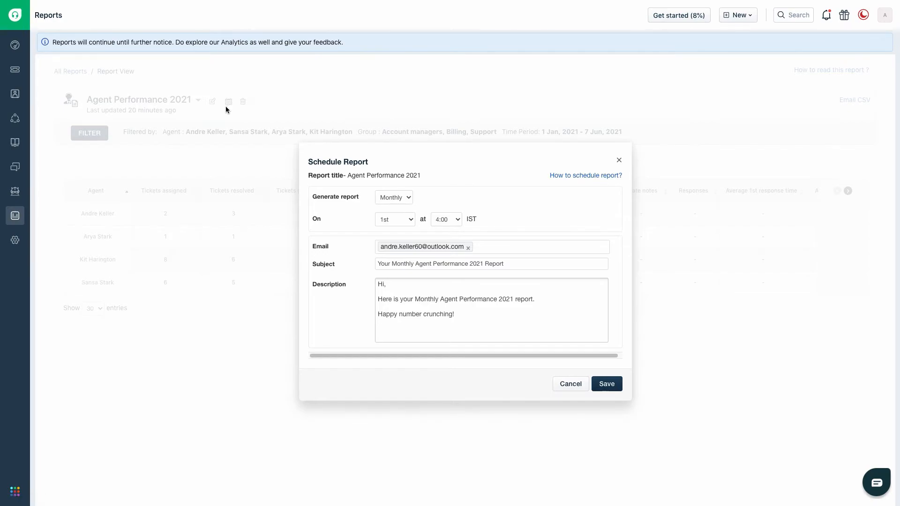
pyautogui.click(394, 197)
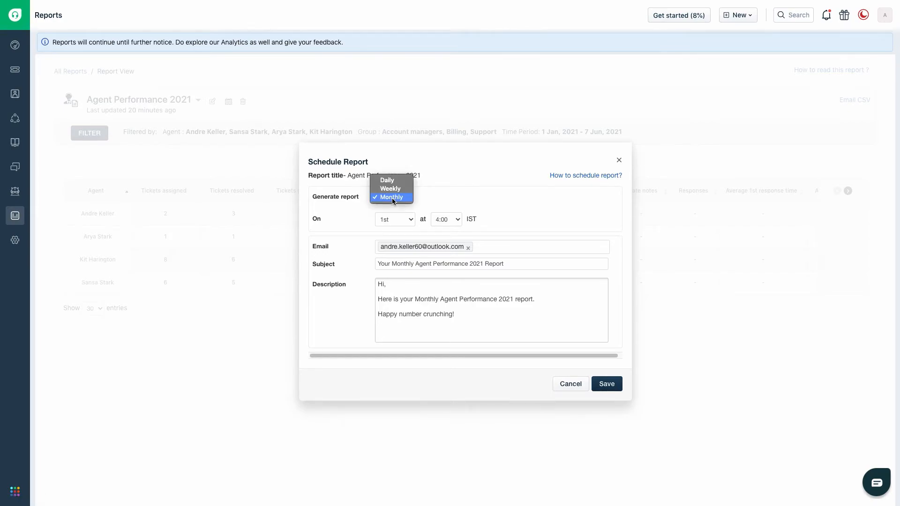
pyautogui.click(390, 189)
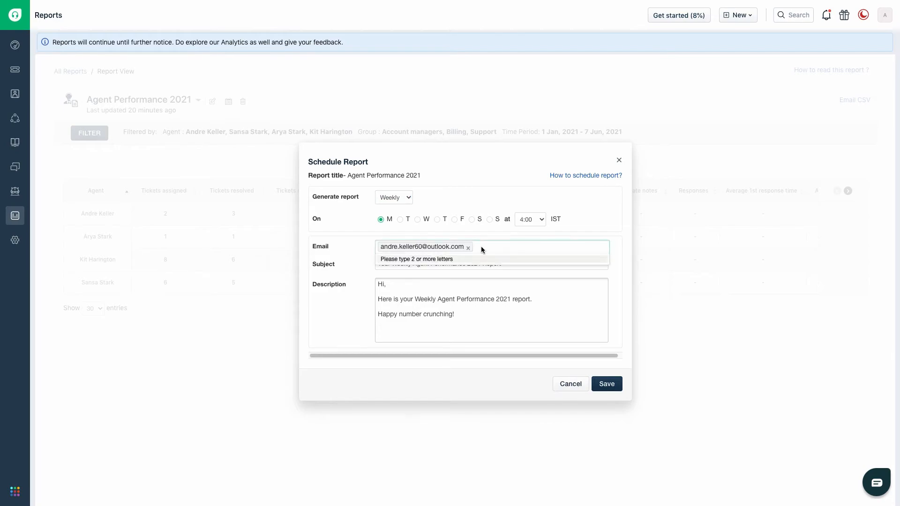
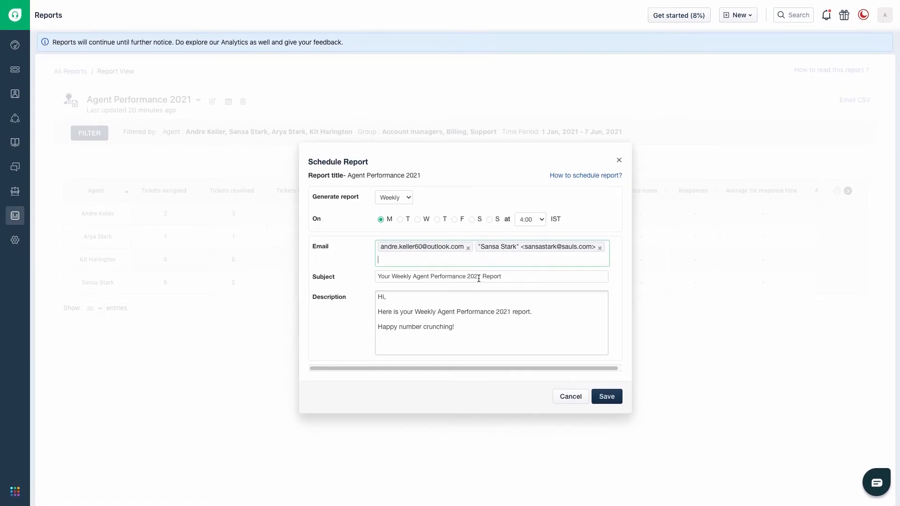
pyautogui.click(491, 277)
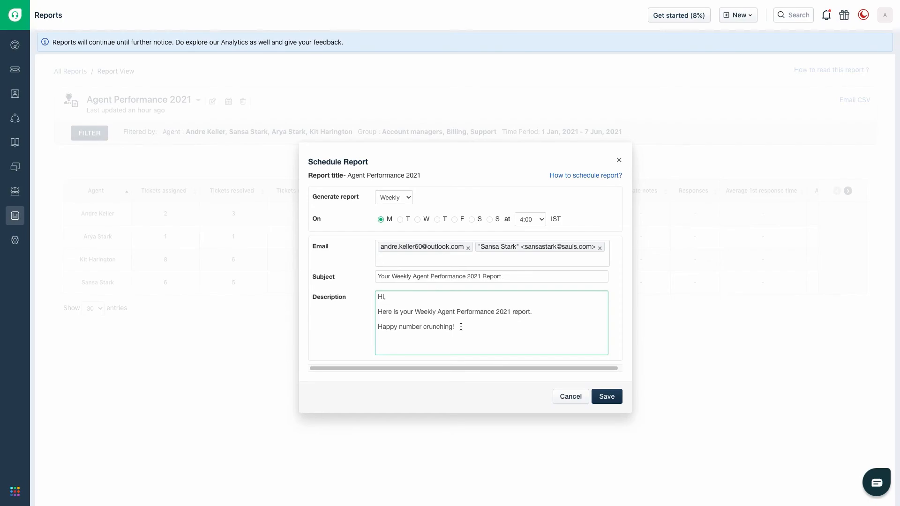
pyautogui.click(606, 397)
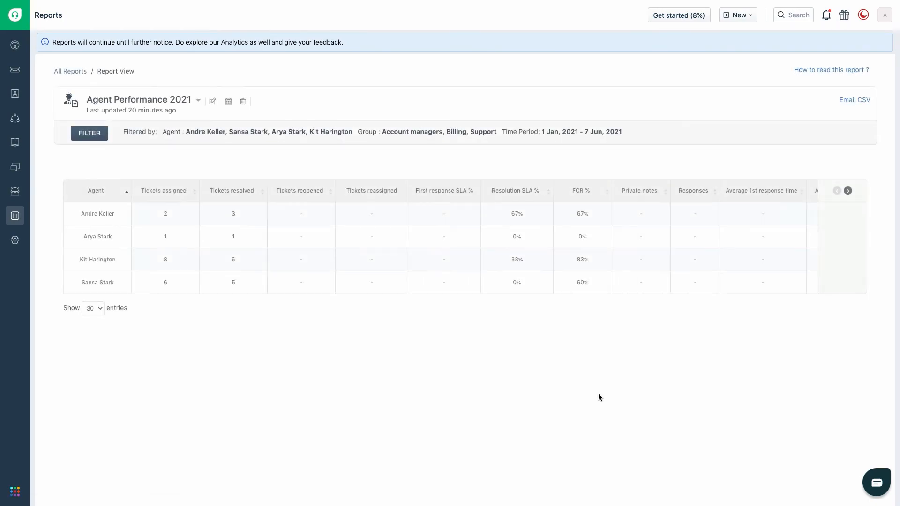